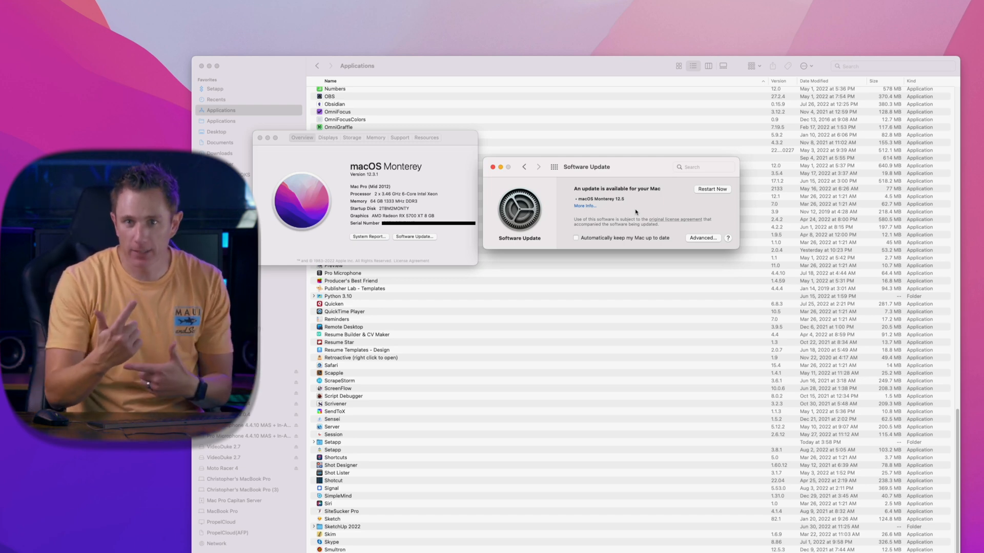
Launch Clover Configurator via Spotlight to reach its Mount EFI tool
{"action": "key", "text": "cmd+space"}
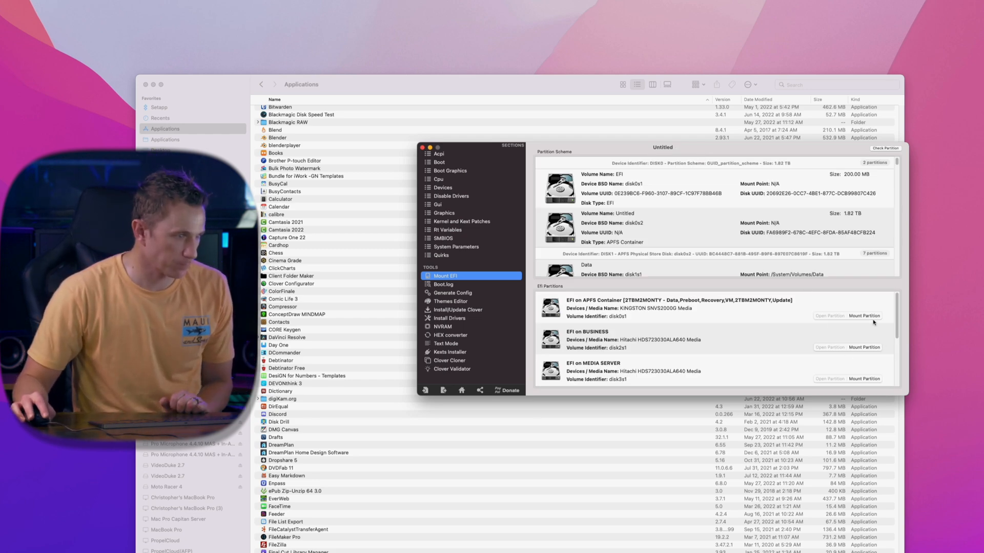
Mount the 2TB2MONTY EFI partition with the admin password and open it in Finder
{"action": "left_click", "coordinate": [864, 315]}
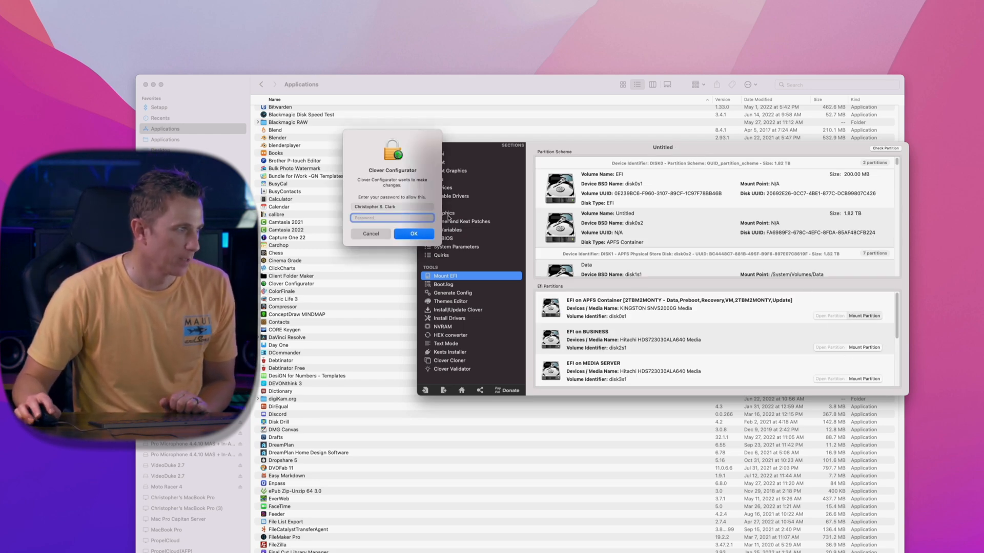
{"action": "type", "text": "password"}
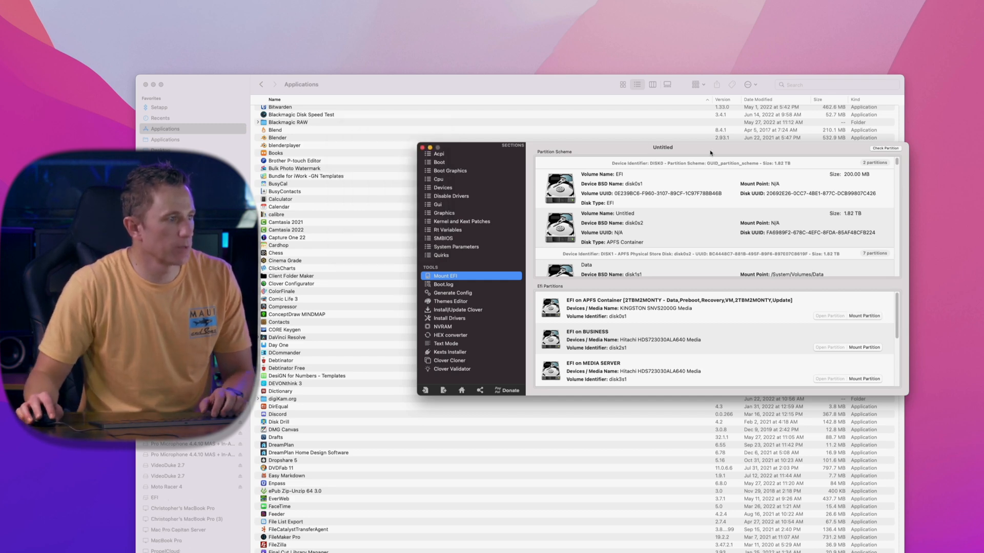
{"action": "left_click", "coordinate": [444, 275]}
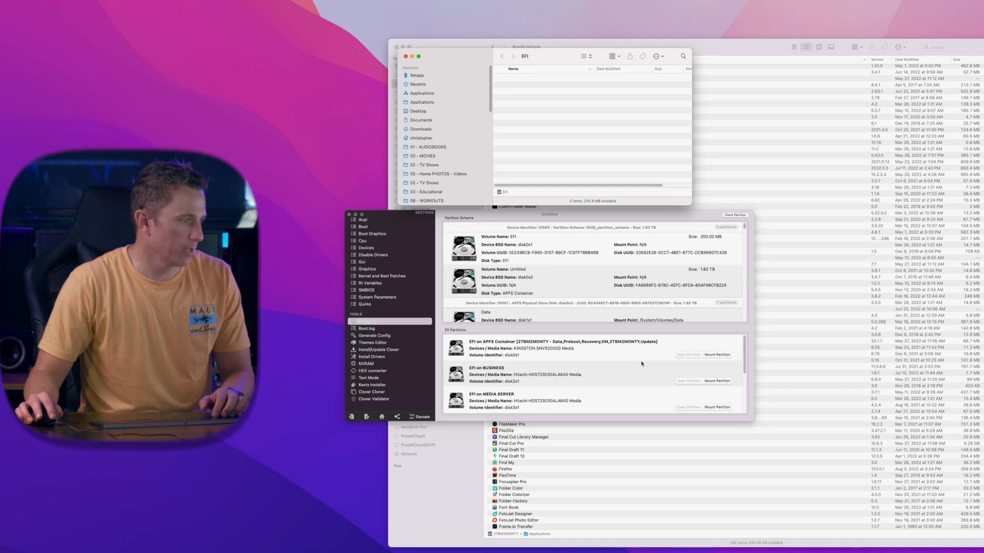
Mount the 2TB SSD's EFI partition and expand its EFI, OC and BOOT folders
{"action": "scroll", "scroll_direction": "down", "scroll_amount": 3}
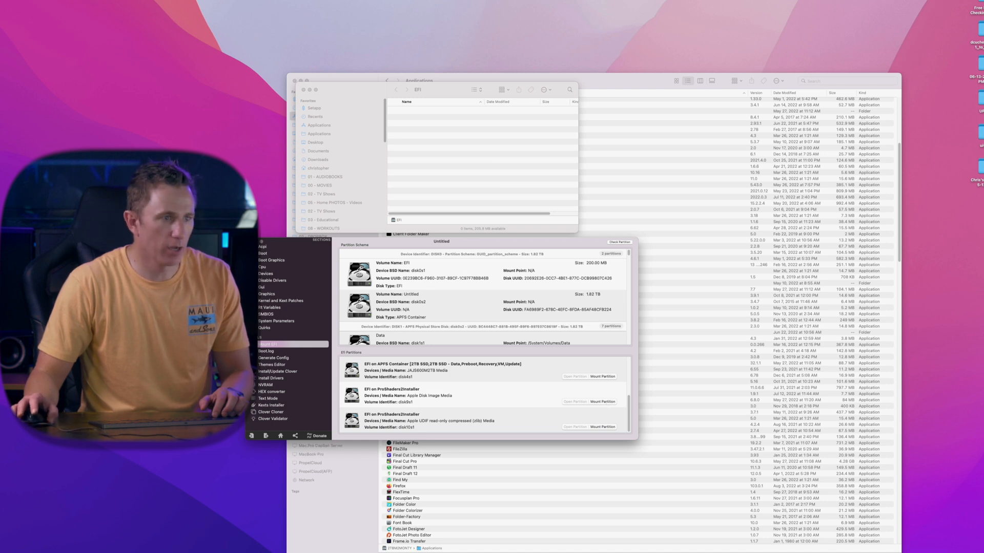
{"action": "left_click", "coordinate": [602, 376]}
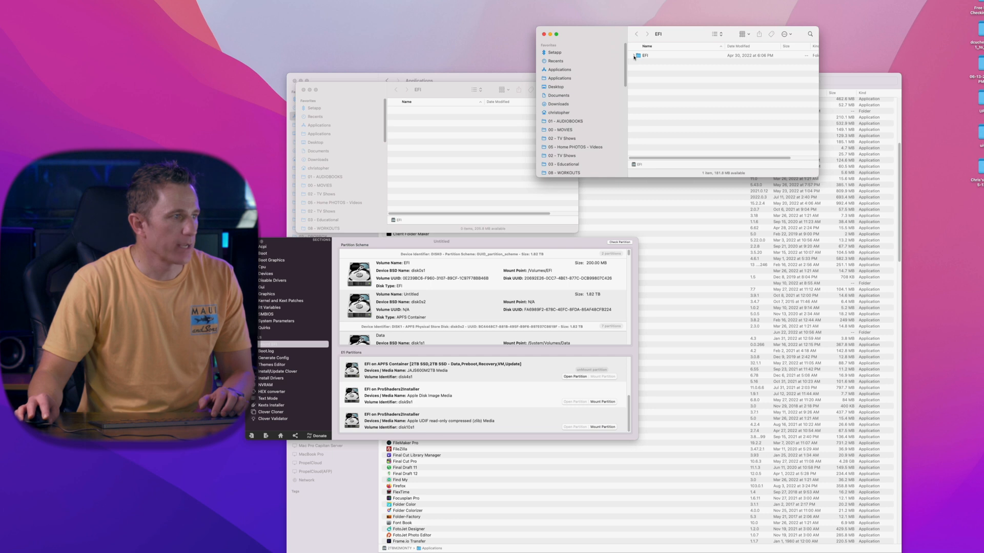
{"action": "left_click", "coordinate": [633, 56]}
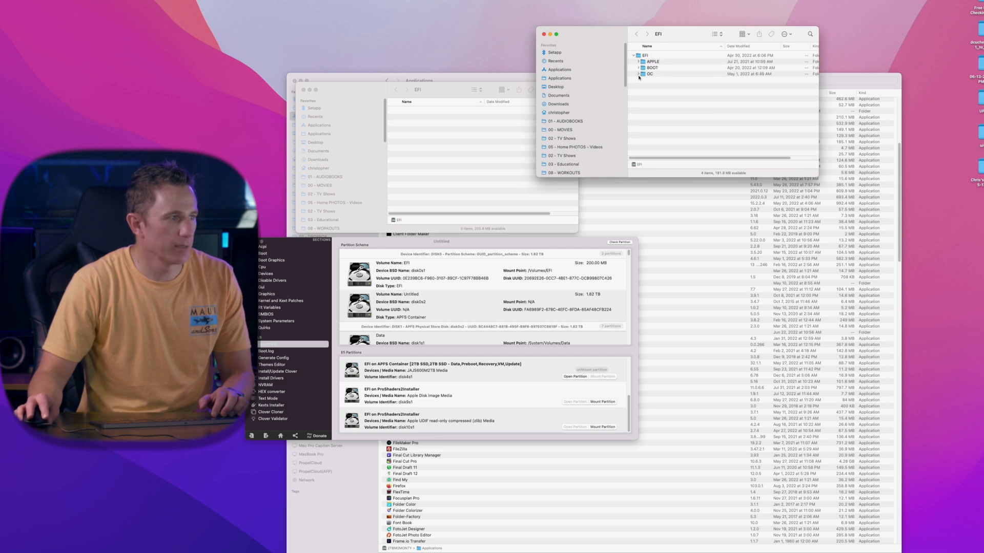
{"action": "left_click", "coordinate": [634, 74]}
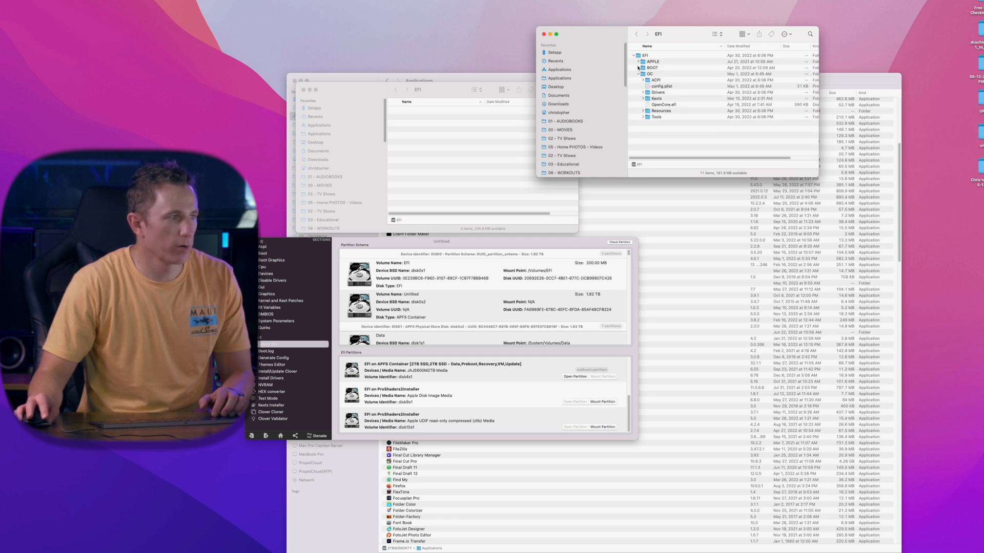
{"action": "left_click", "coordinate": [636, 67]}
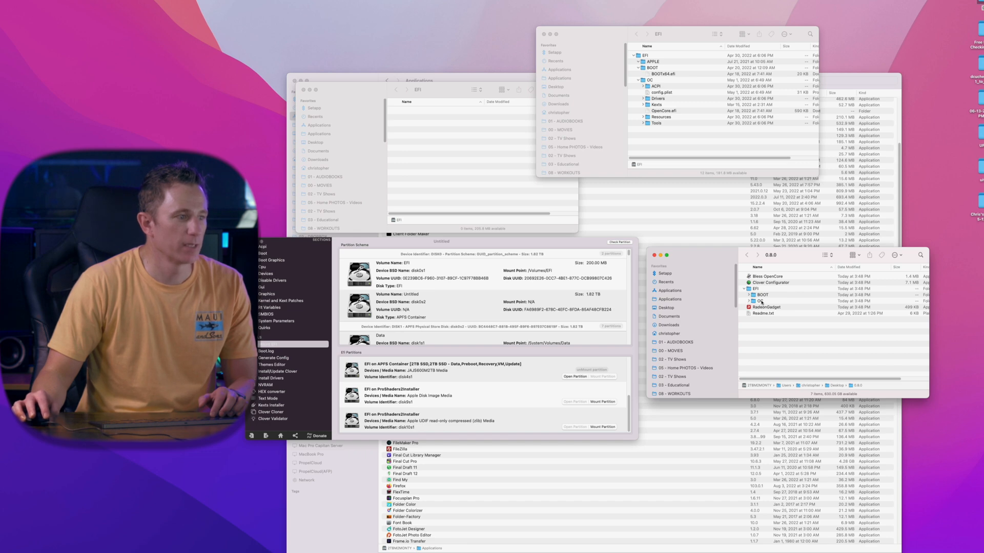
Copy the 0.8.0 BOOT and OC folders onto the EFI partition, replacing the existing BOOT
{"action": "left_click", "coordinate": [763, 301]}
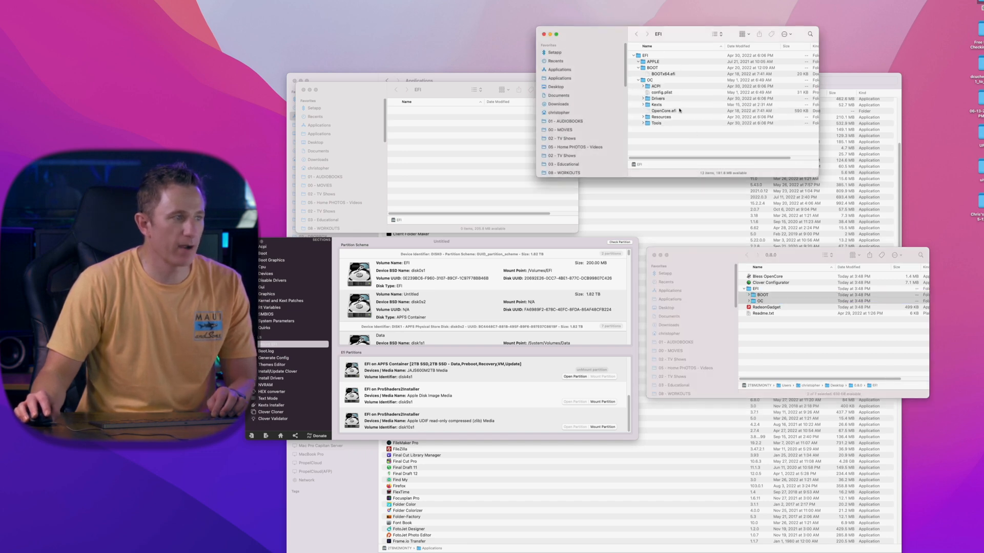
{"action": "left_click", "coordinate": [662, 92]}
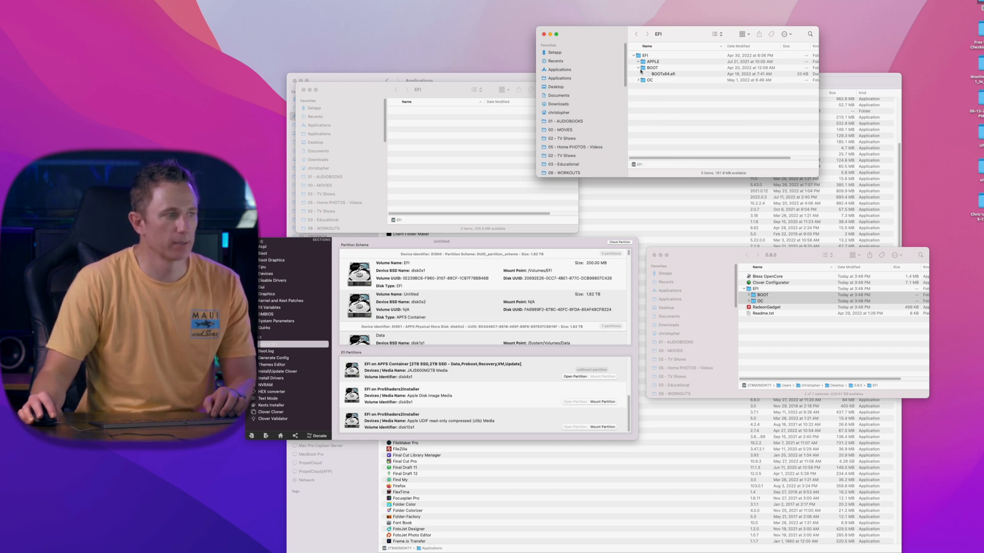
{"action": "left_click", "coordinate": [638, 68]}
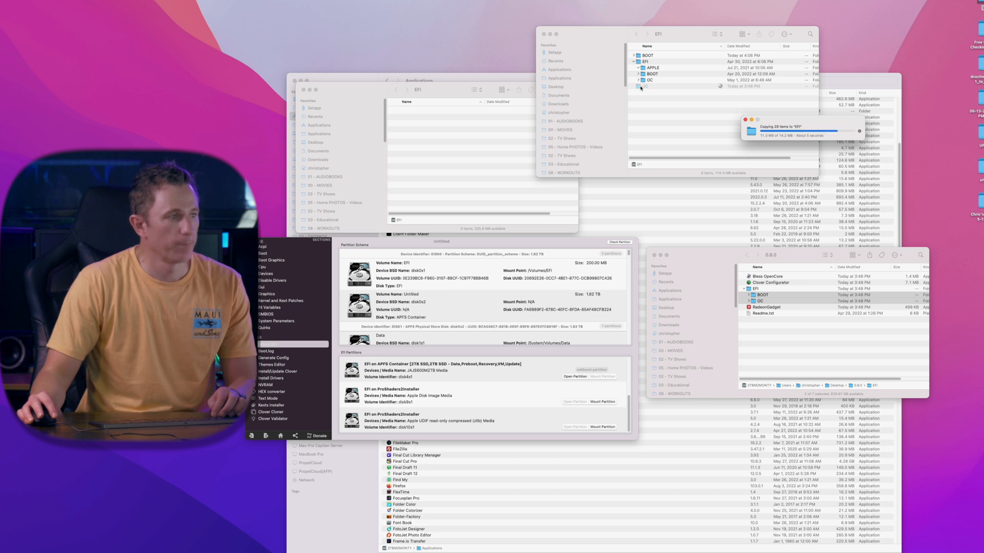
{"action": "left_click", "coordinate": [650, 86]}
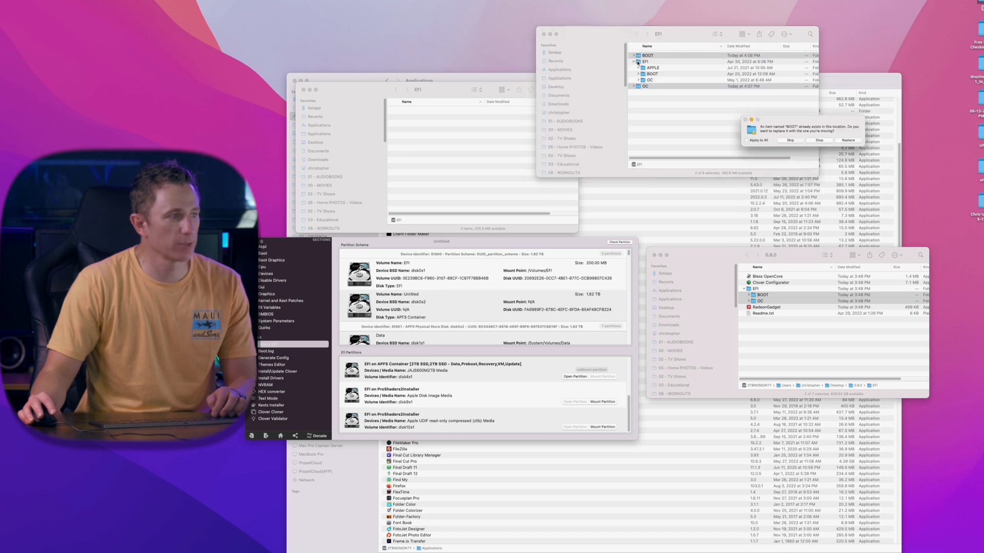
{"action": "left_click", "coordinate": [847, 141]}
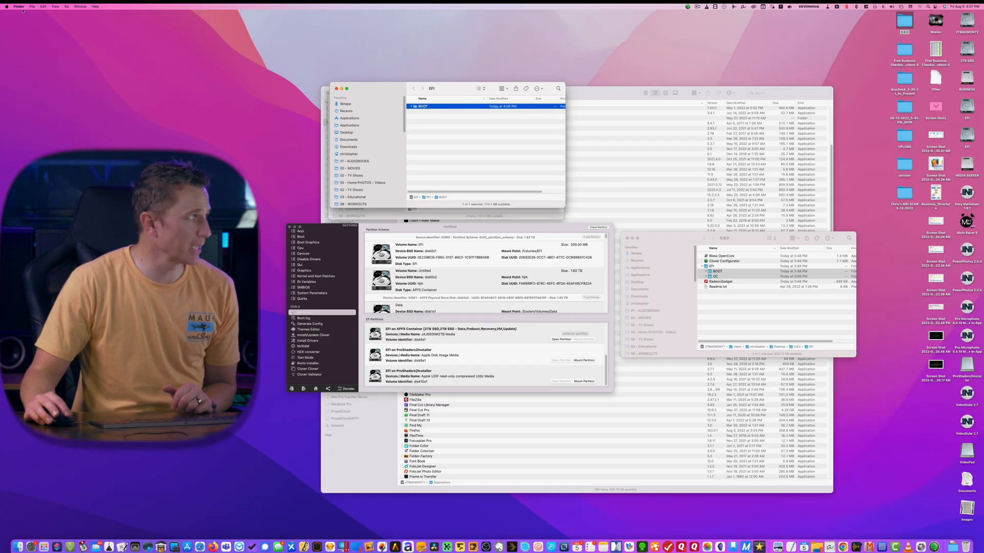
Bring up Software Update from the Apple menu, then return to the EFI window
{"action": "left_click", "coordinate": [6, 6]}
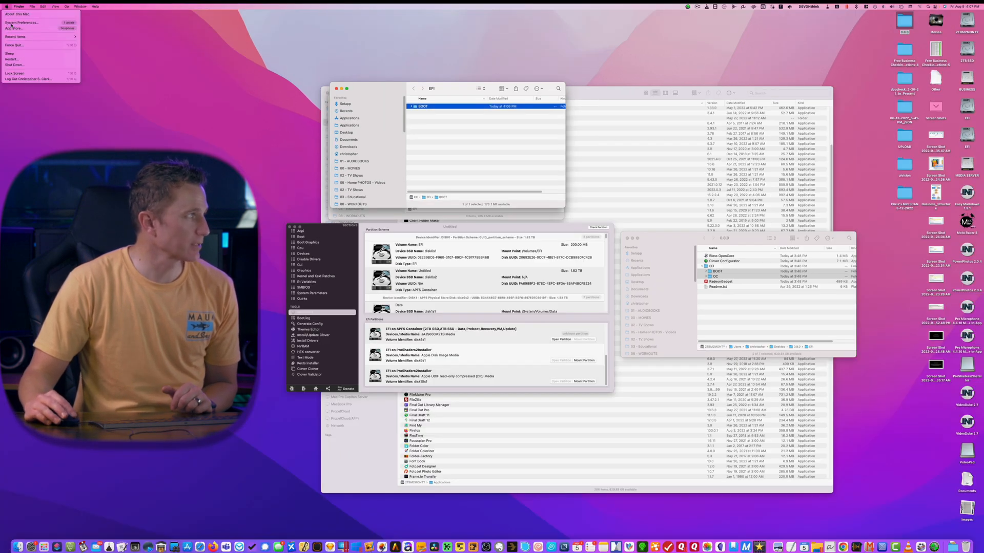
{"action": "left_click", "coordinate": [21, 22]}
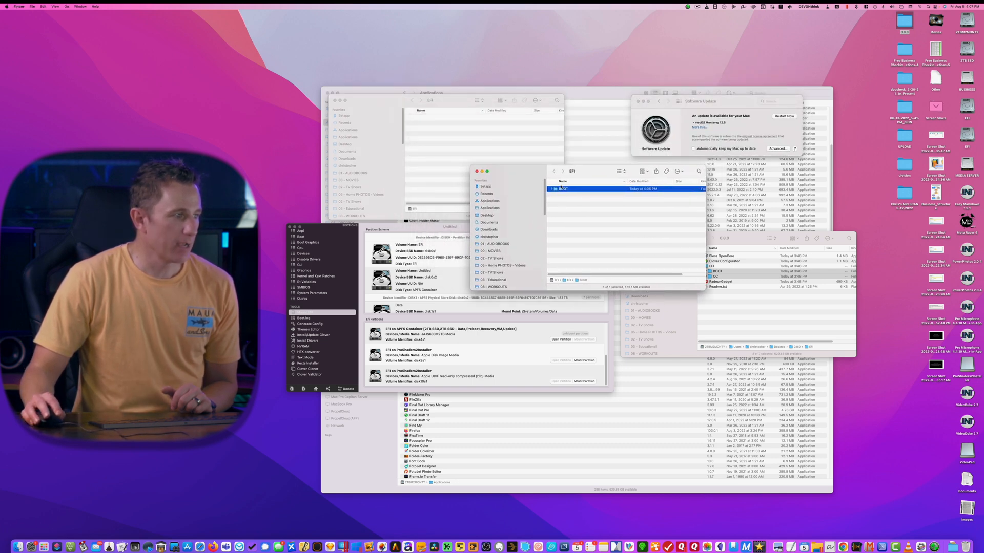
{"action": "left_click", "coordinate": [575, 231]}
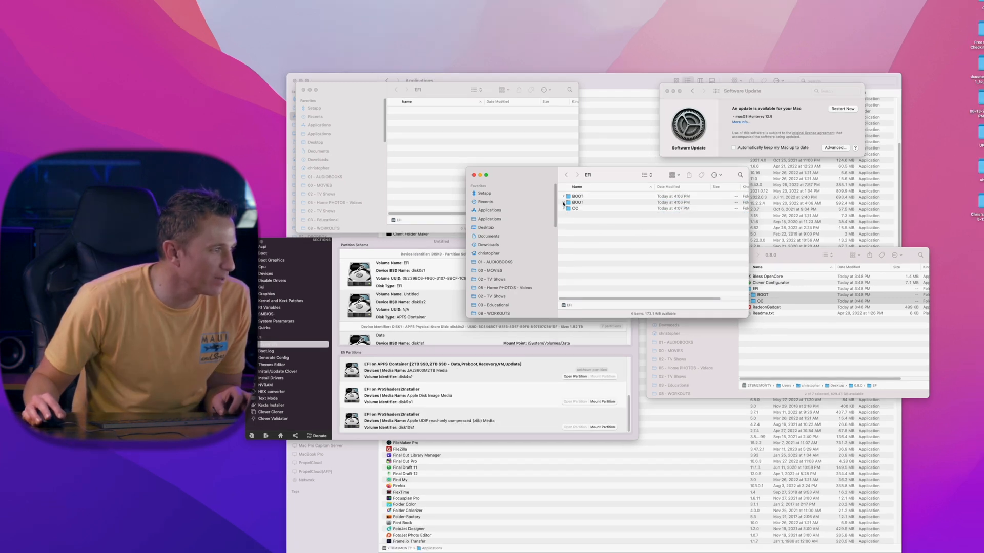
Nest the new BOOT and OC folders inside EFI and remove the empty untitled folder
{"action": "left_click", "coordinate": [564, 208]}
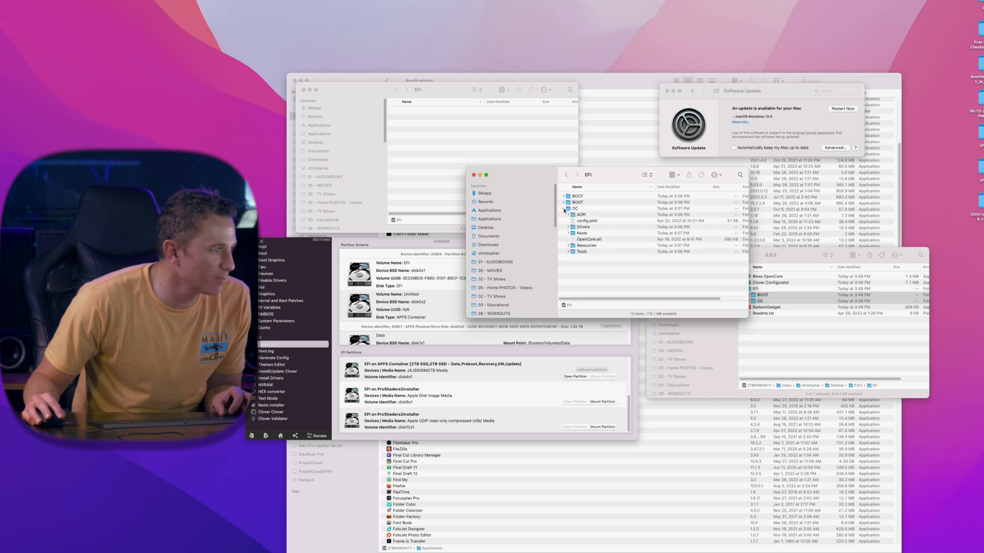
{"action": "left_click", "coordinate": [563, 208]}
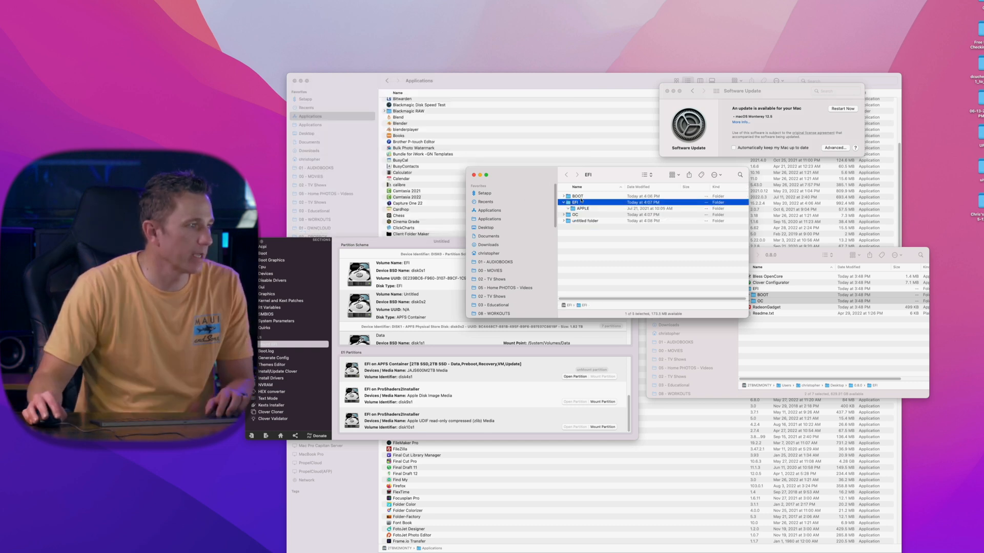
{"action": "left_click", "coordinate": [577, 196]}
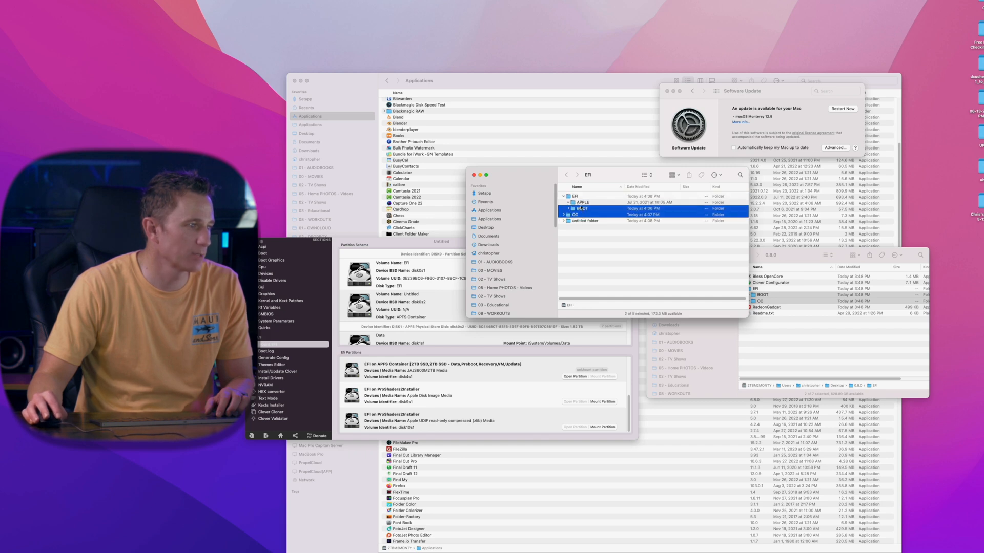
{"action": "left_click", "coordinate": [575, 215]}
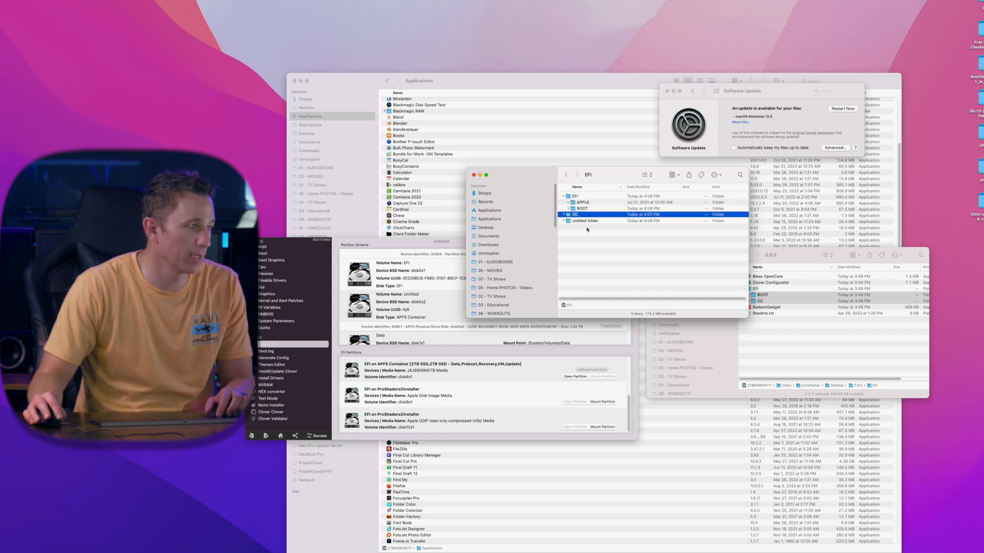
{"action": "left_click", "coordinate": [586, 222]}
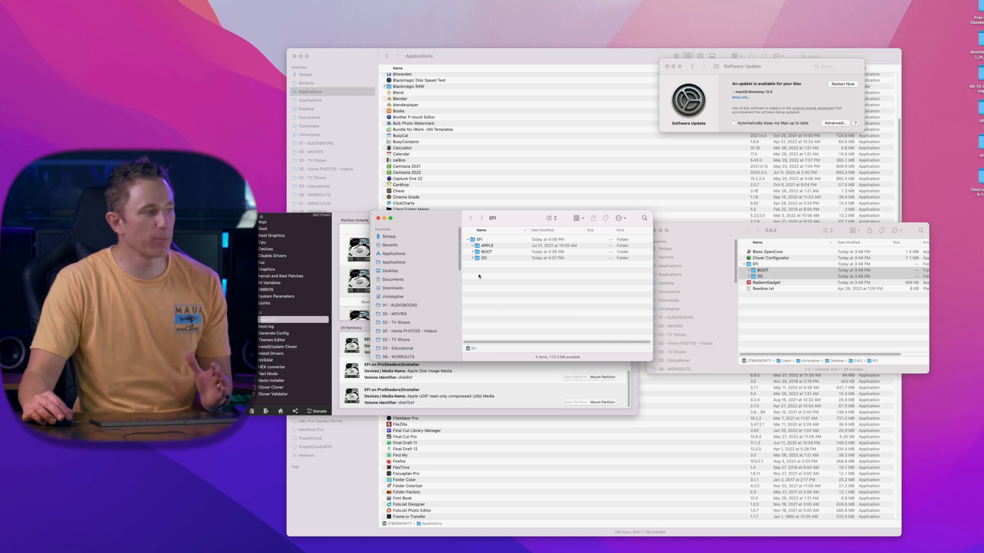
Expand BOOT and OC to show BOOTx64.efi, config.plist and OpenCore.efi, then bring up config.plist's options
{"action": "left_click", "coordinate": [473, 265]}
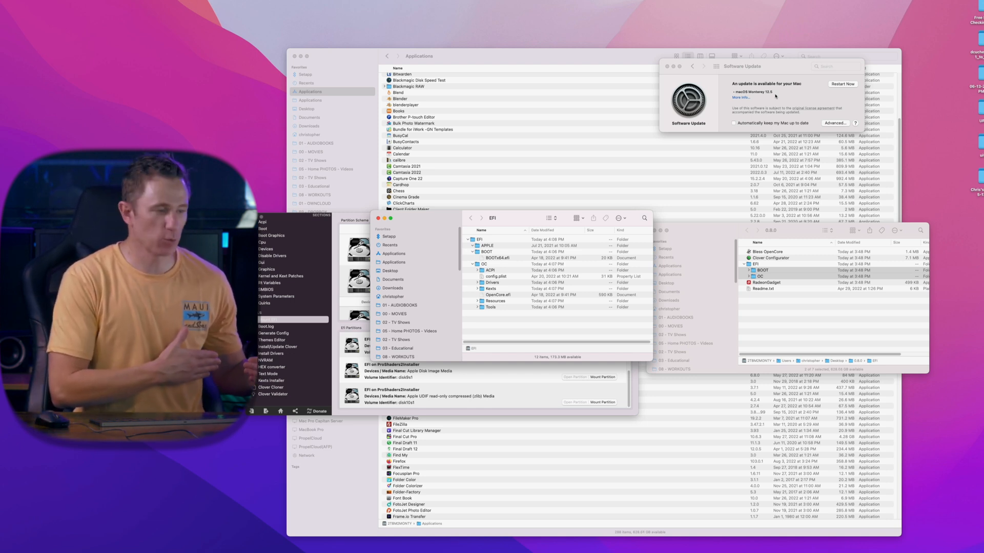
{"action": "right_click", "coordinate": [496, 277]}
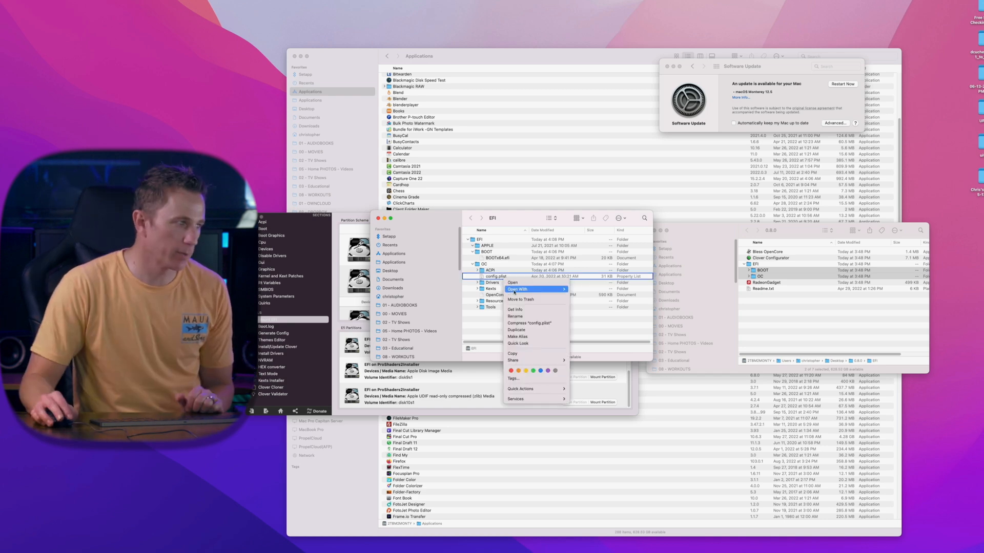
Open config.plist with Atom via Open With
{"action": "left_click", "coordinate": [518, 289]}
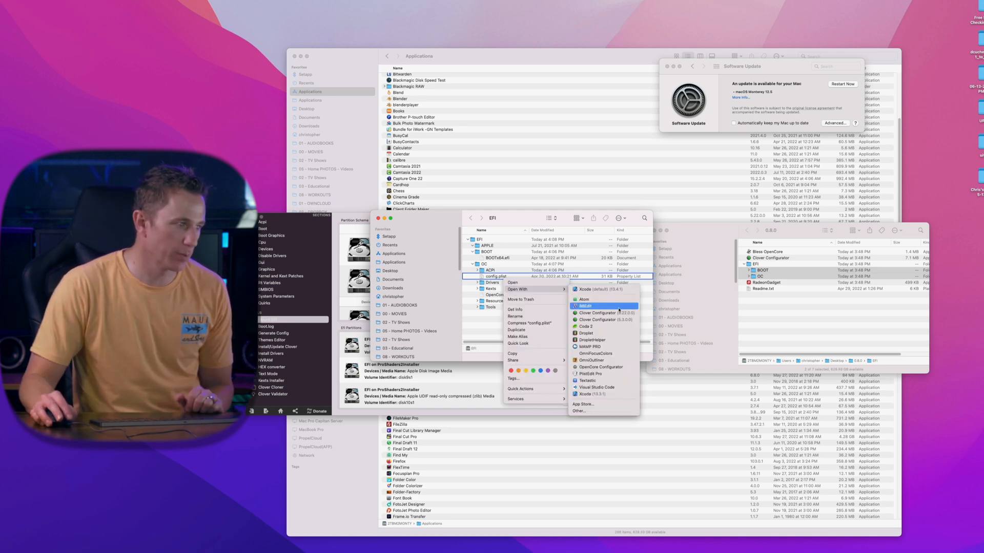
{"action": "left_click", "coordinate": [584, 305]}
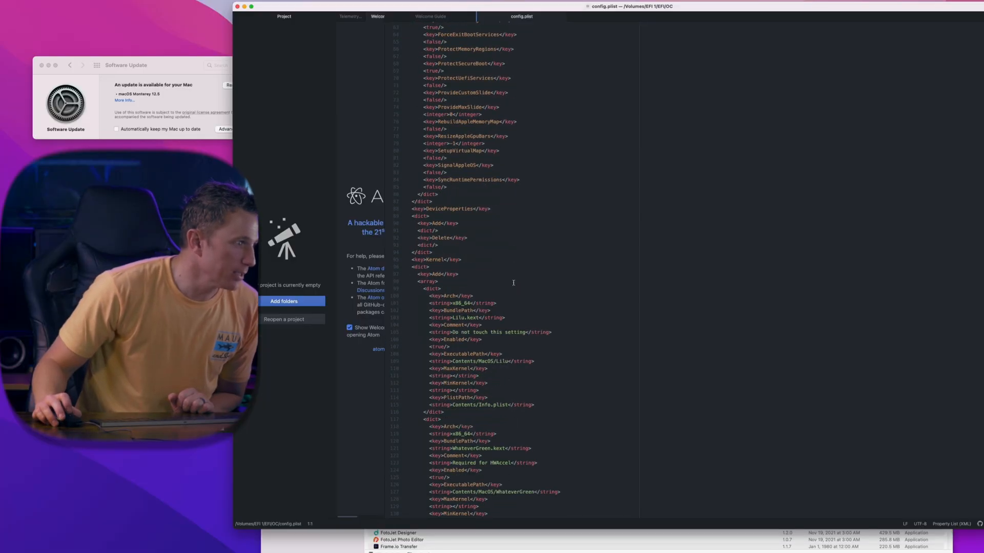
Scroll config.plist down to the Kernel/Emulate section and focus the text
{"action": "scroll", "scroll_direction": "down", "scroll_amount": 3}
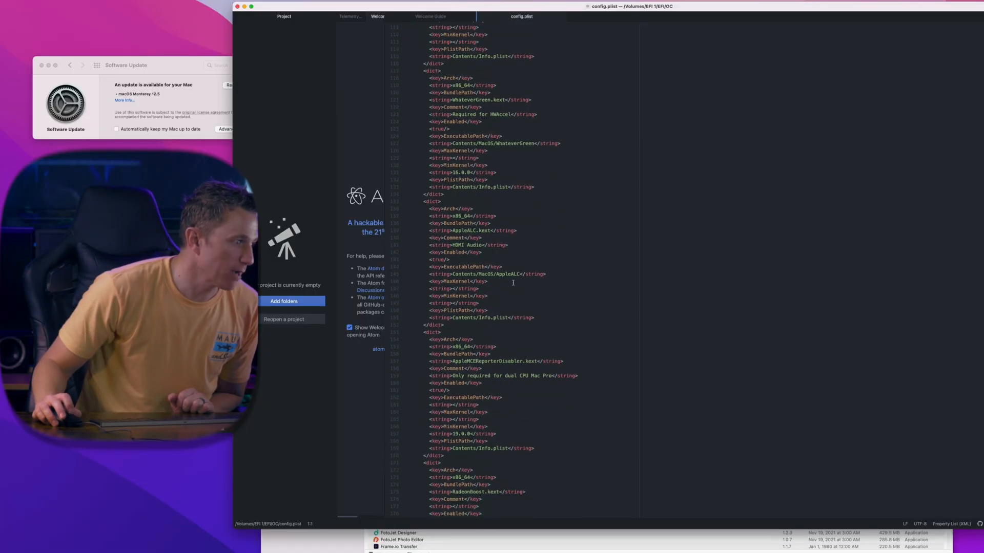
{"action": "scroll", "scroll_direction": "down", "scroll_amount": 3}
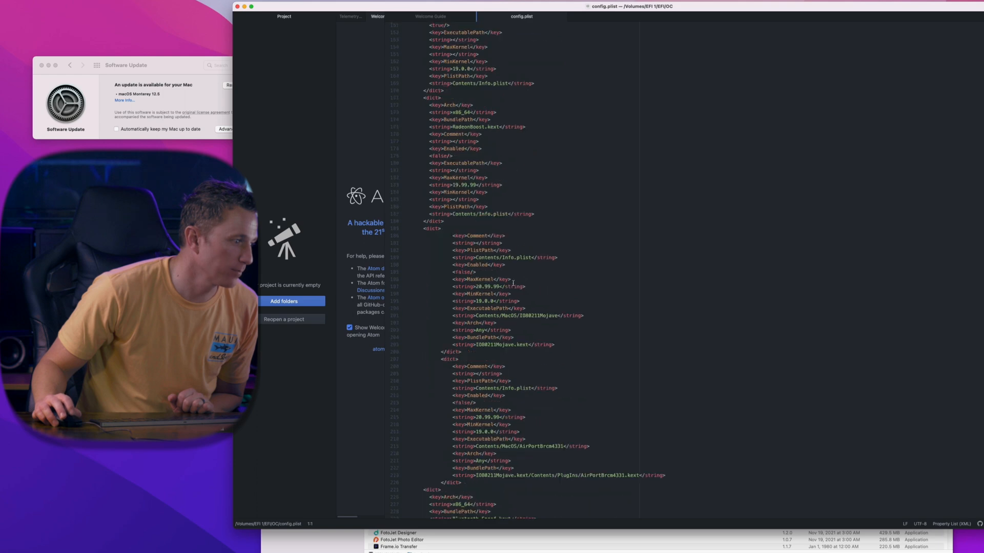
{"action": "scroll", "scroll_direction": "down", "scroll_amount": 3}
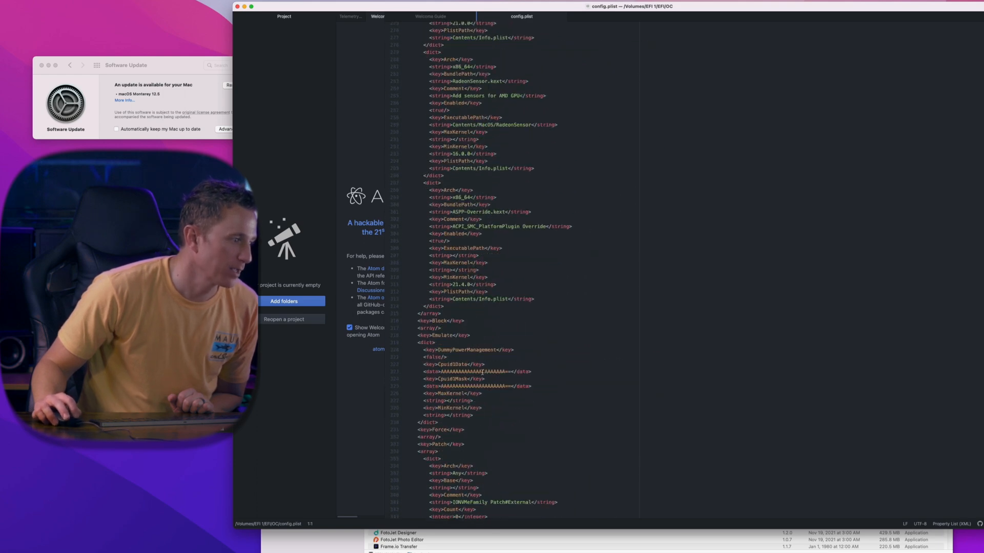
{"action": "left_click", "coordinate": [479, 386]}
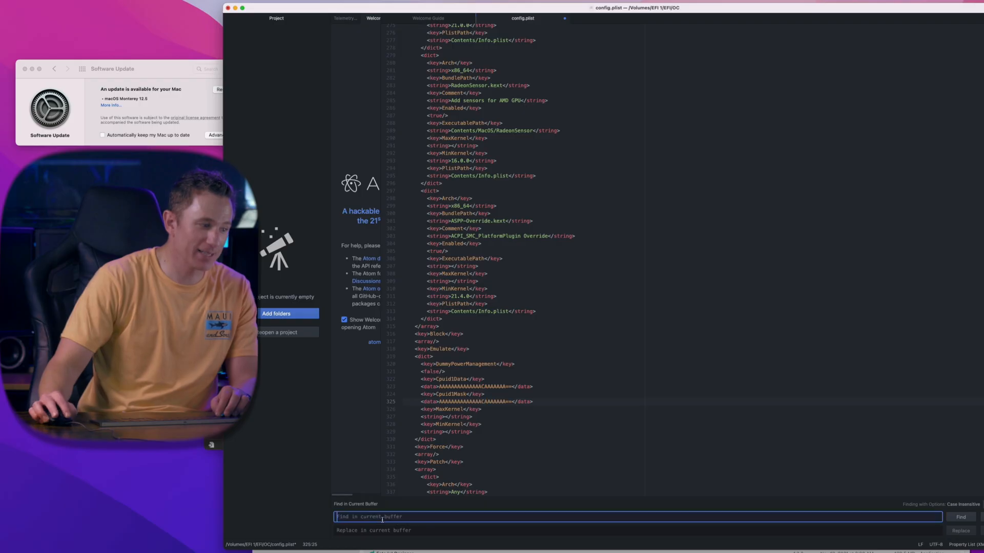
Search config.plist for 'smbios' to locate the SMBIOS section
{"action": "type", "text": "smbios"}
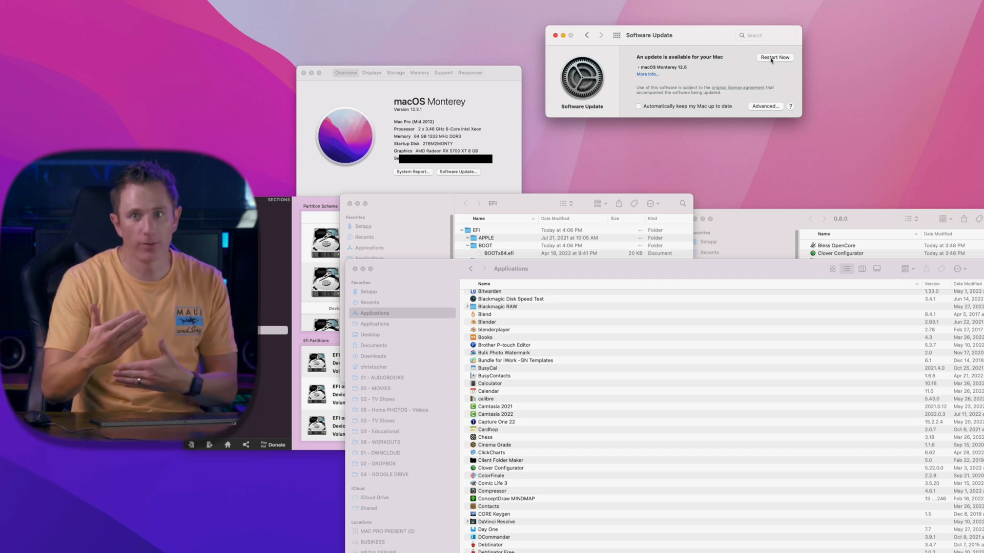
Restart the Mac to install the available macOS Monterey update
{"action": "left_click", "coordinate": [775, 58]}
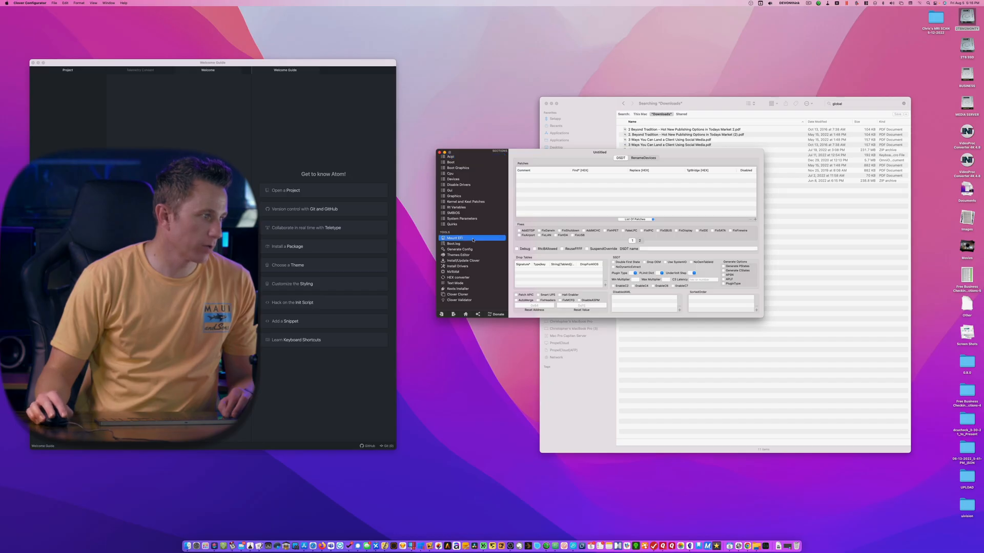
Mount the 2TB SSD APFS container's EFI partition via Mount EFI, authorising with the admin password
{"action": "left_click", "coordinate": [454, 238]}
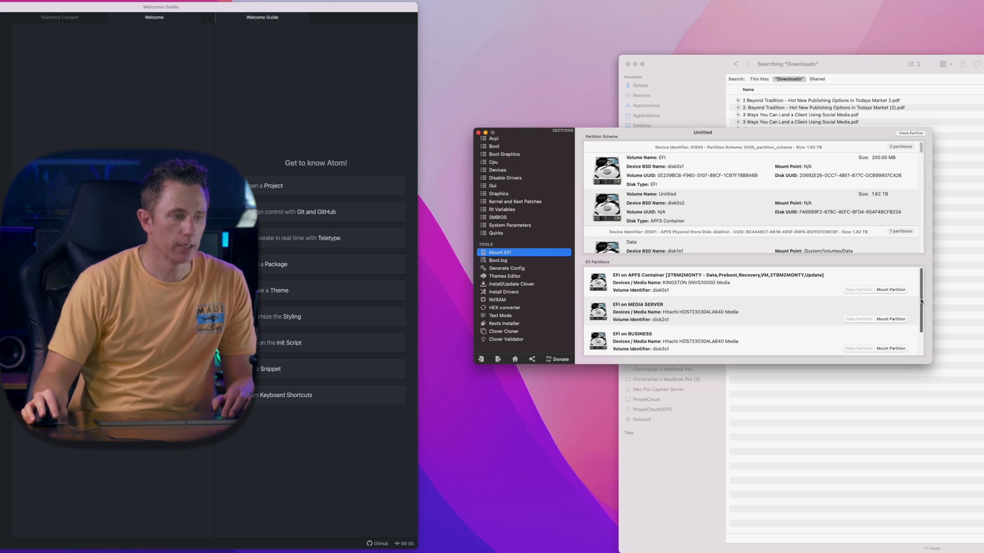
{"action": "scroll", "scroll_direction": "down", "scroll_amount": 3}
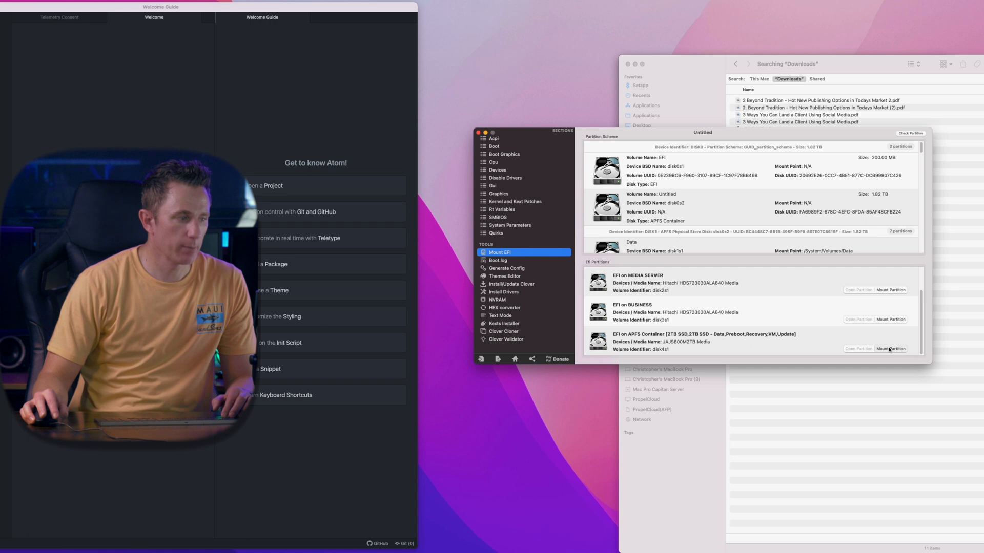
{"action": "left_click", "coordinate": [891, 350]}
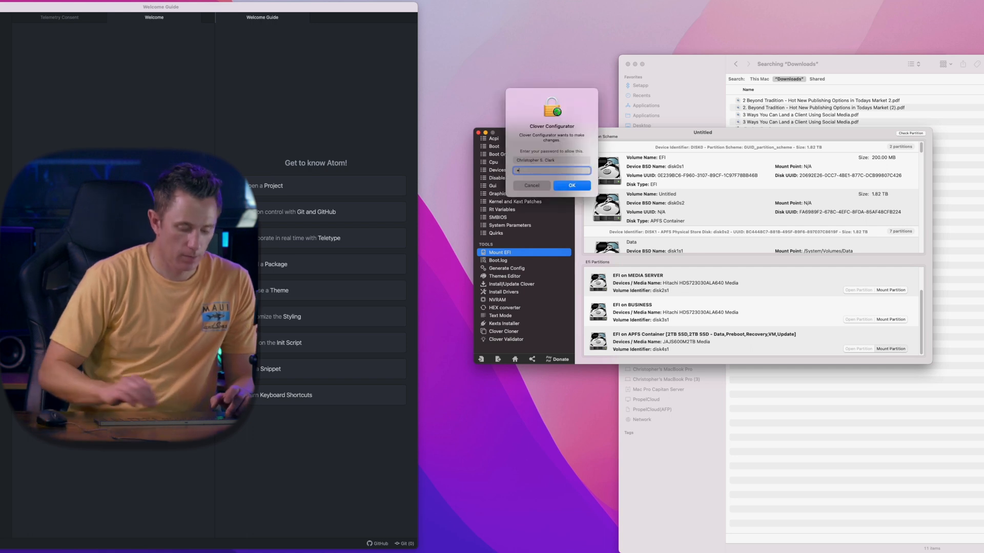
{"action": "left_click", "coordinate": [570, 185]}
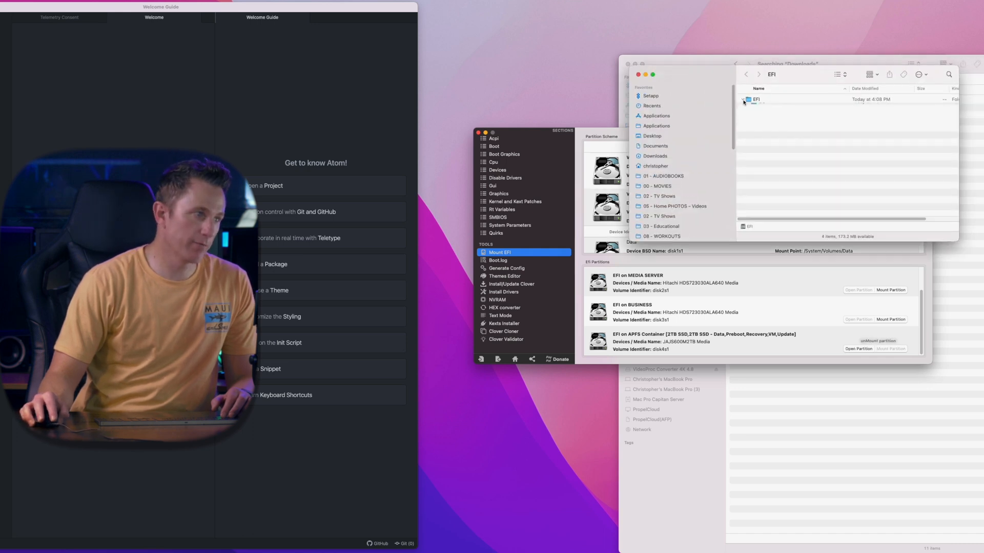
Expand the EFI volume's OC folder and launch its config.plist in Atom
{"action": "left_click", "coordinate": [745, 100]}
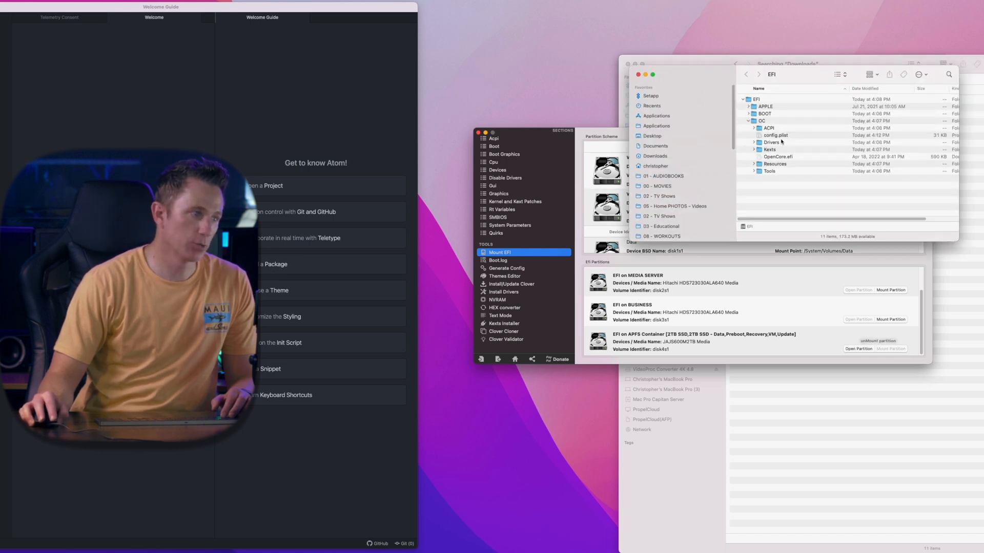
{"action": "left_click", "coordinate": [775, 135]}
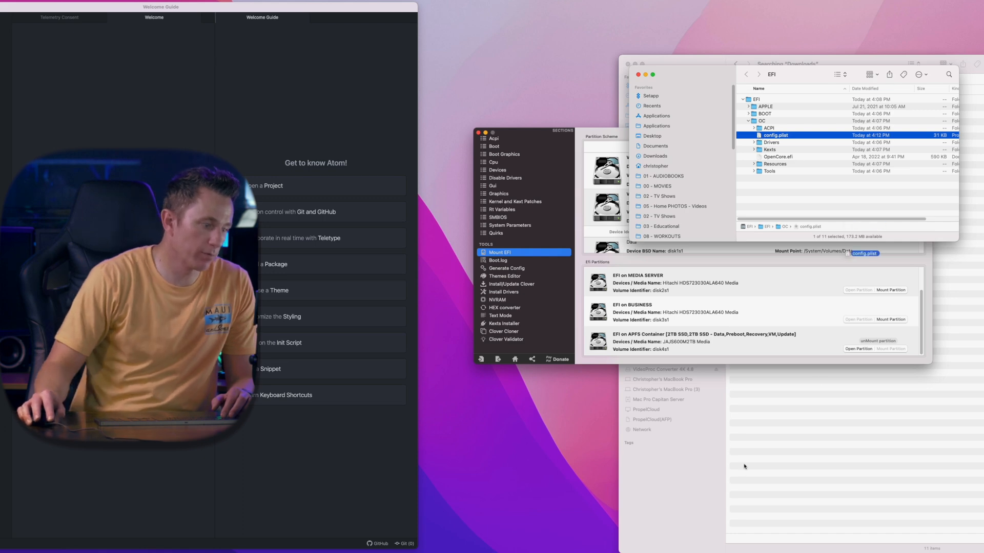
{"action": "double_click", "coordinate": [776, 136]}
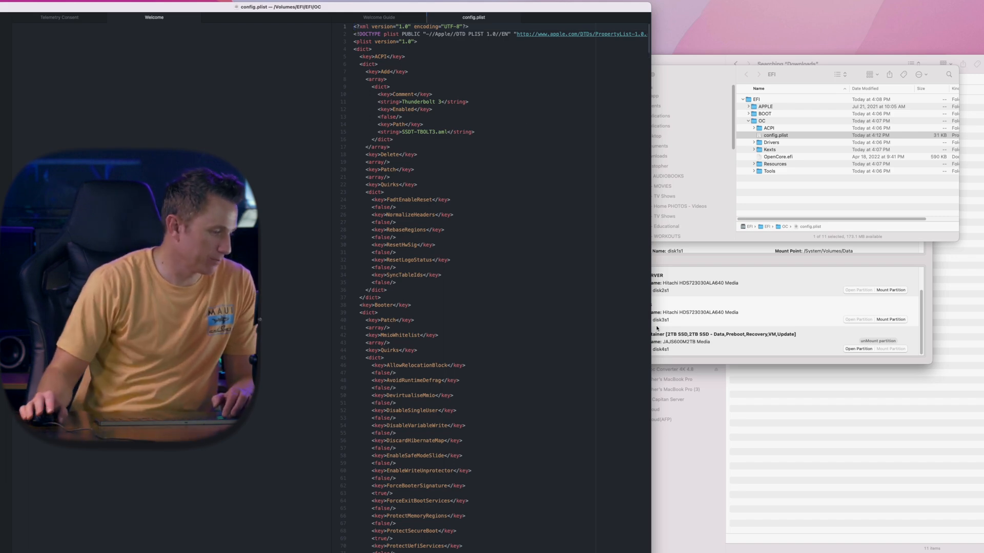
Scroll config.plist down to review the Kernel Emulate block
{"action": "scroll", "scroll_direction": "down", "scroll_amount": 3}
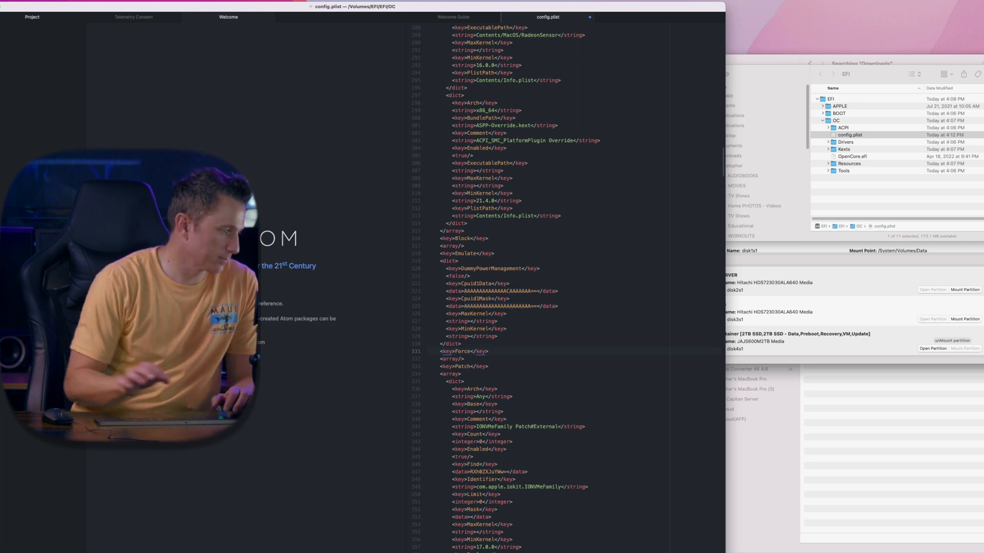
{"action": "scroll", "scroll_direction": "down", "scroll_amount": 3}
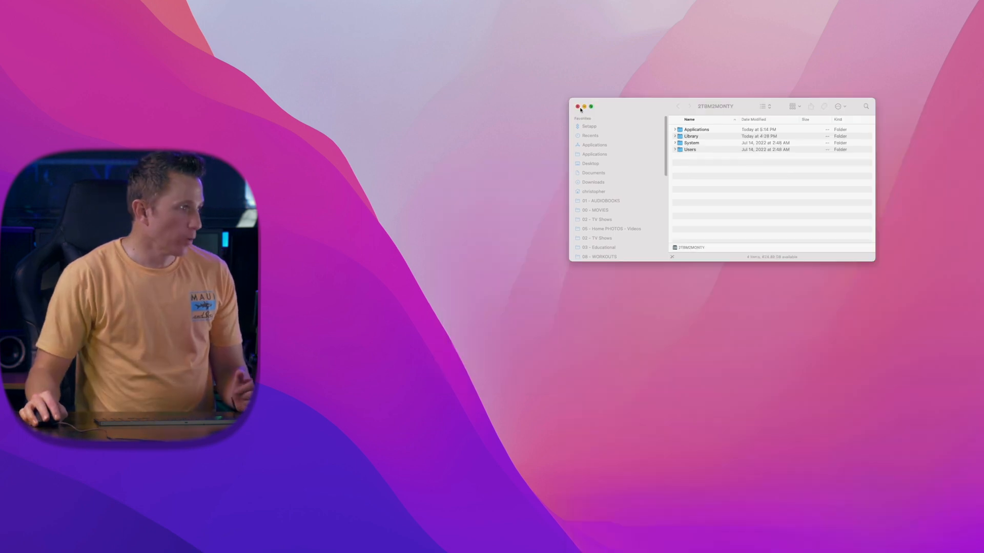
Close the 2TB2MONTY drive's Finder window
{"action": "left_click", "coordinate": [575, 106]}
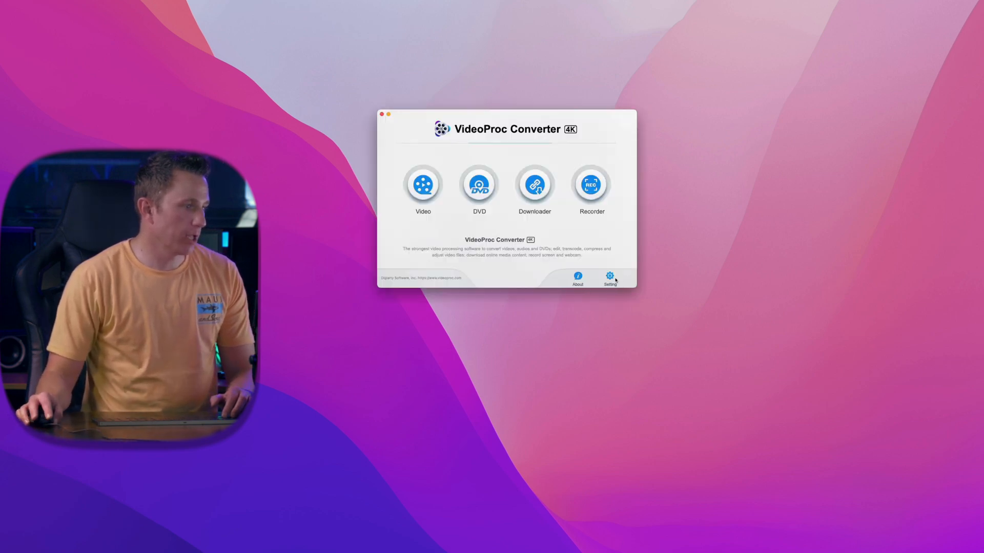
Show the hardware info panel from Settings and re-run H264 hardware acceleration detection
{"action": "left_click", "coordinate": [608, 278]}
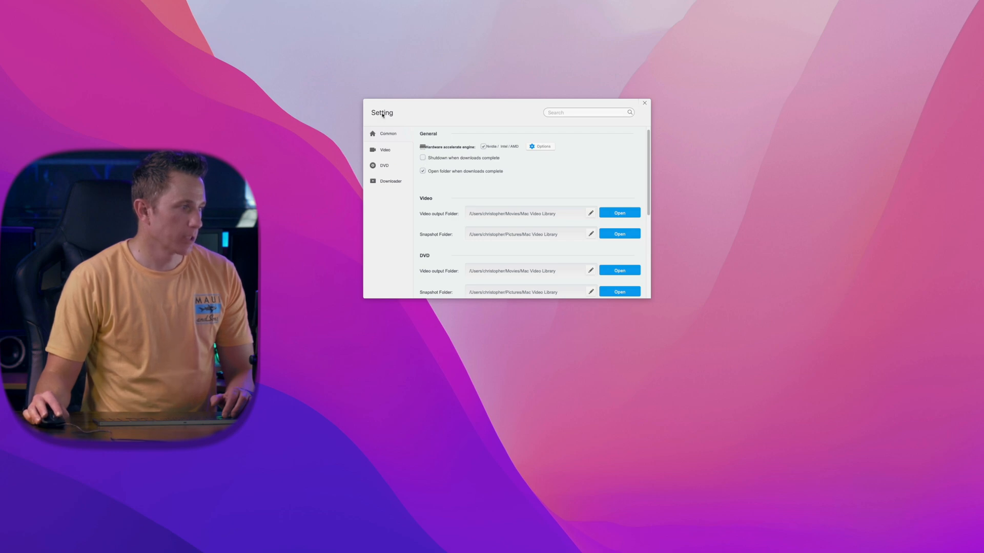
{"action": "left_click", "coordinate": [643, 102]}
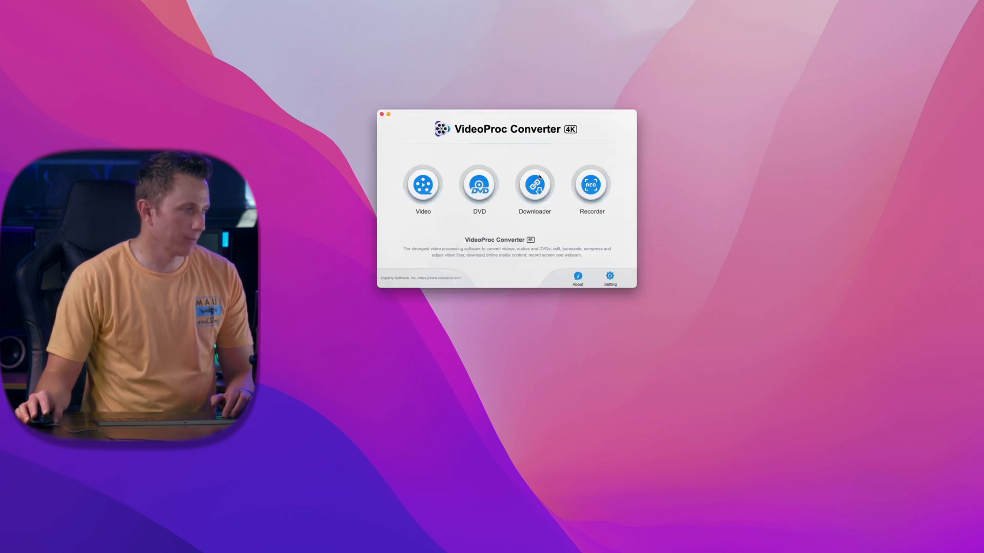
{"action": "left_click", "coordinate": [609, 277]}
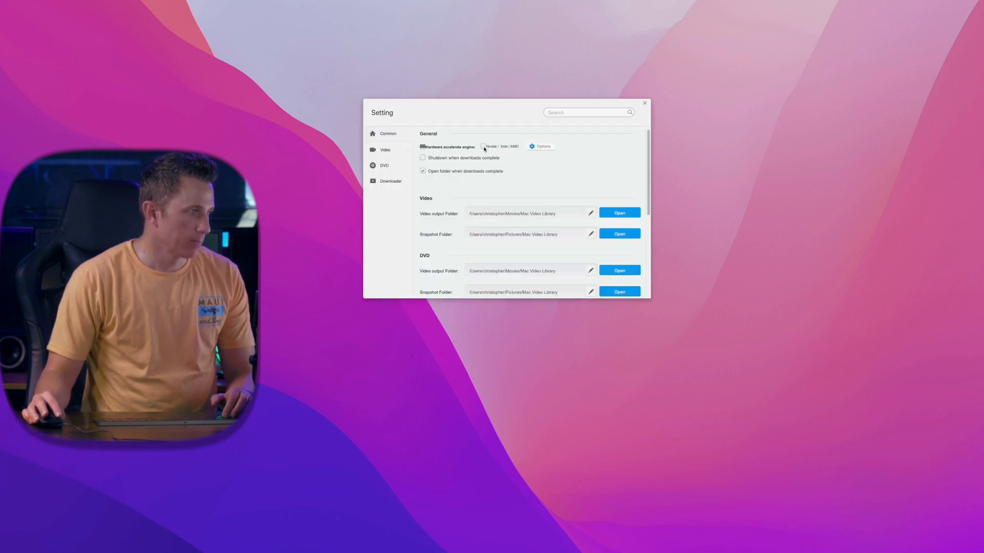
{"action": "left_click", "coordinate": [540, 147]}
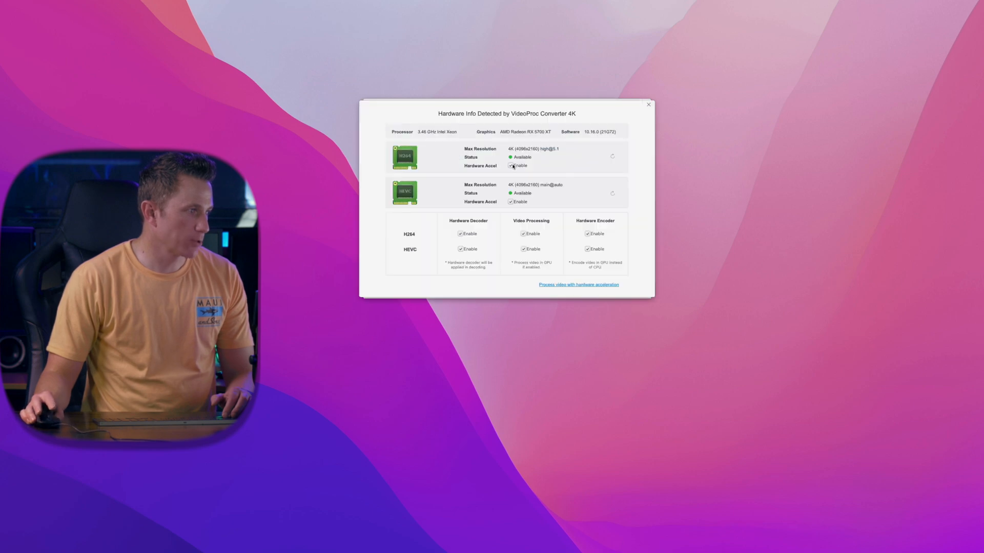
{"action": "left_click", "coordinate": [511, 166]}
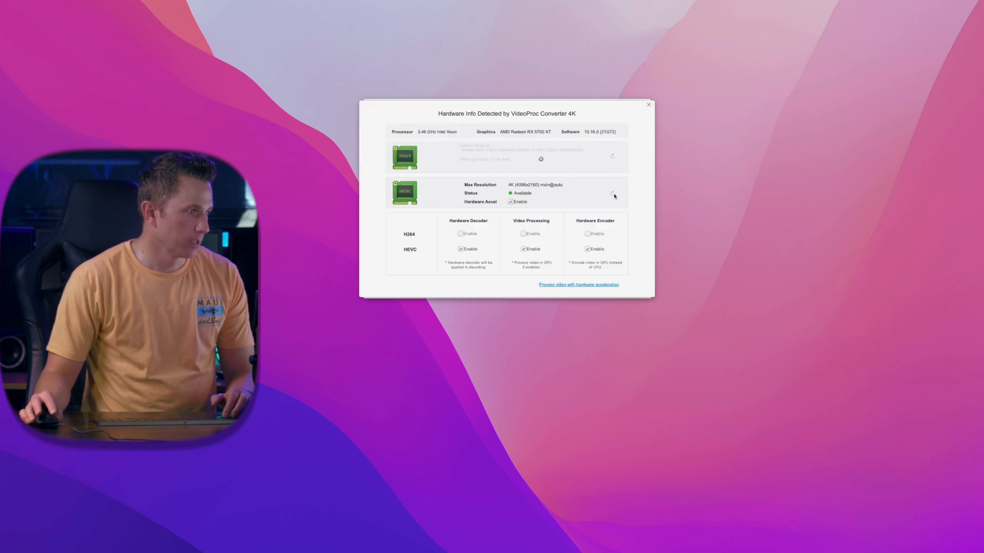